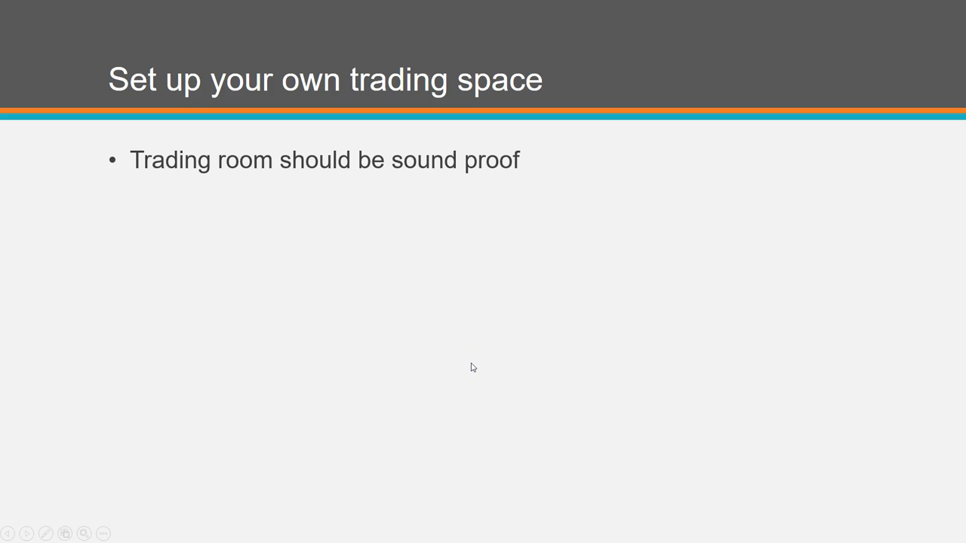
- Reveal the chair, lumbar bullets and soundproofing list on the trading space slide
{"action": "left_click", "coordinate": [487, 293]}
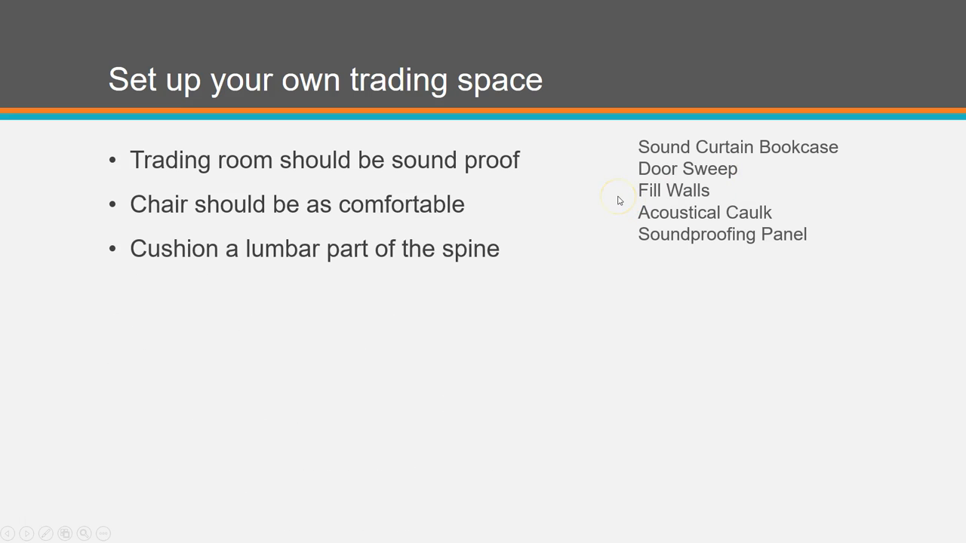
{"action": "mouse_move", "coordinate": [389, 278]}
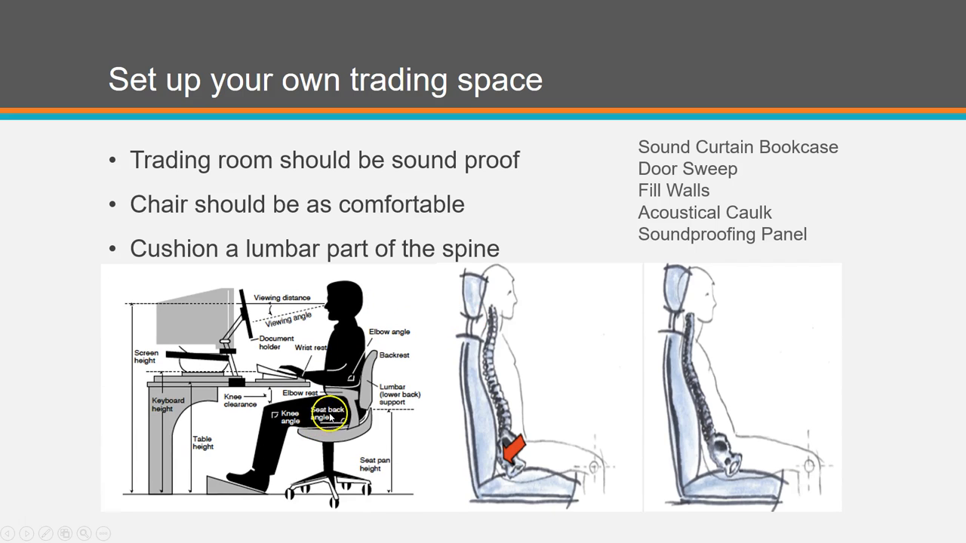
{"action": "mouse_move", "coordinate": [400, 396]}
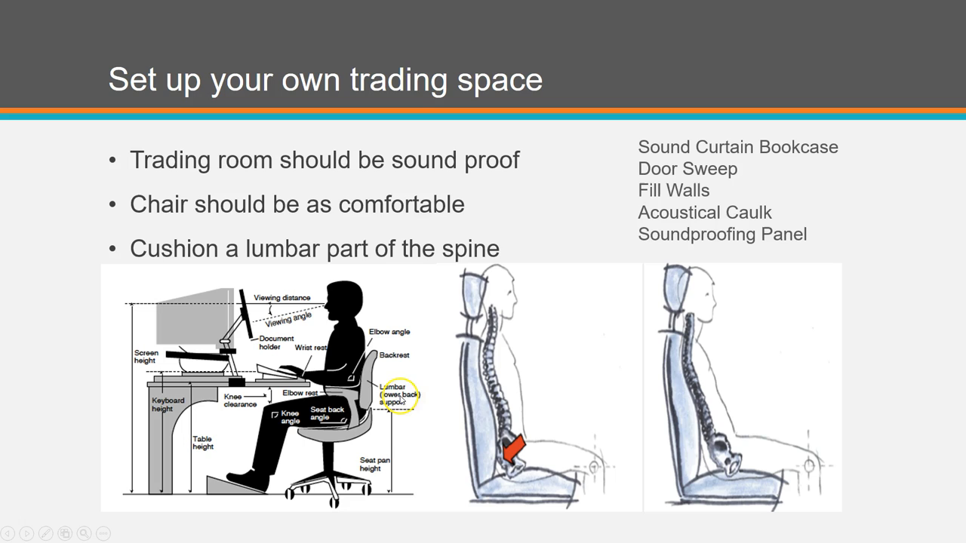
{"action": "mouse_move", "coordinate": [519, 459]}
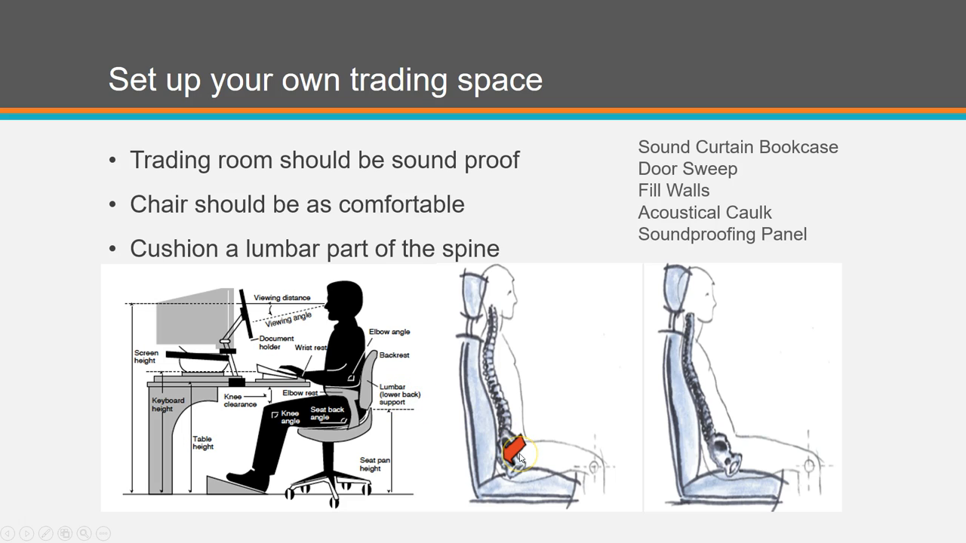
{"action": "mouse_move", "coordinate": [368, 347]}
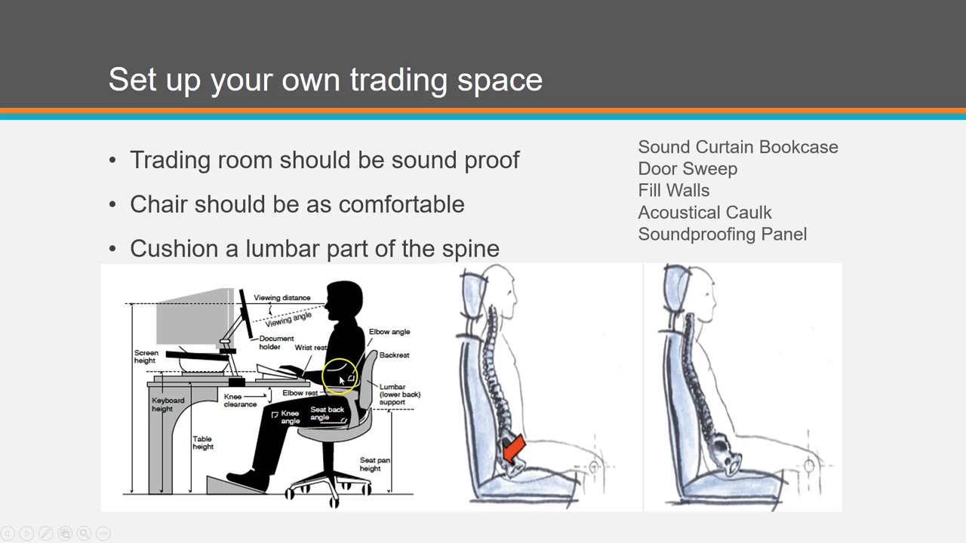
{"action": "mouse_move", "coordinate": [319, 376]}
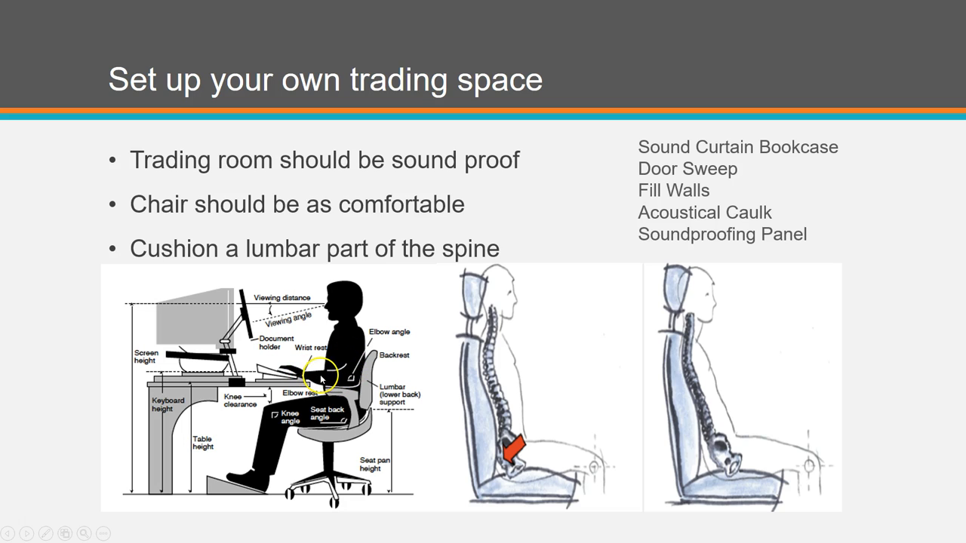
{"action": "mouse_move", "coordinate": [254, 324]}
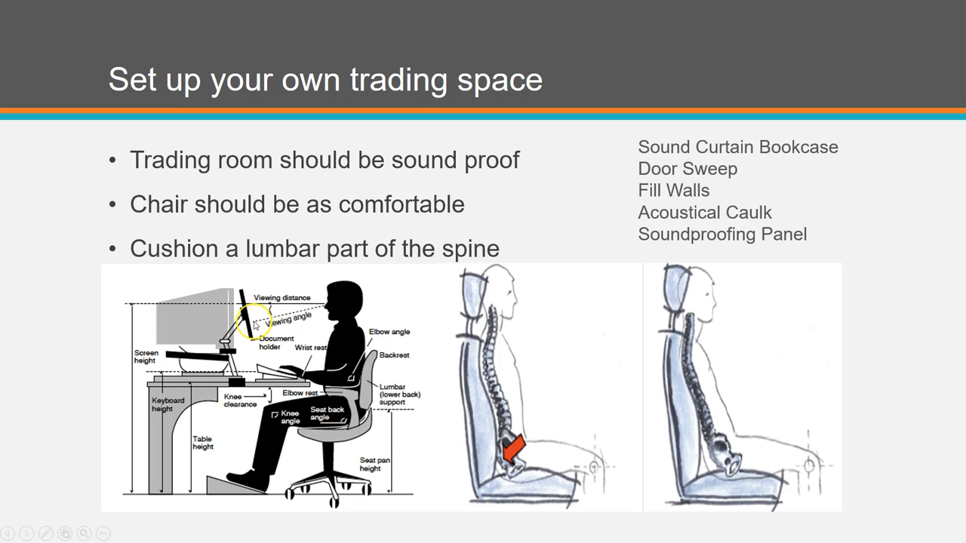
{"action": "mouse_move", "coordinate": [330, 296]}
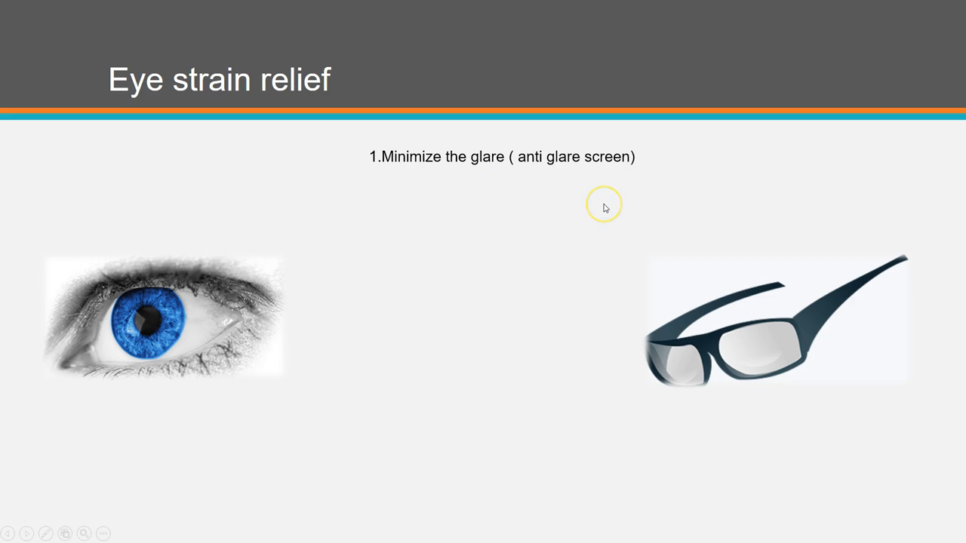
{"action": "mouse_move", "coordinate": [506, 202]}
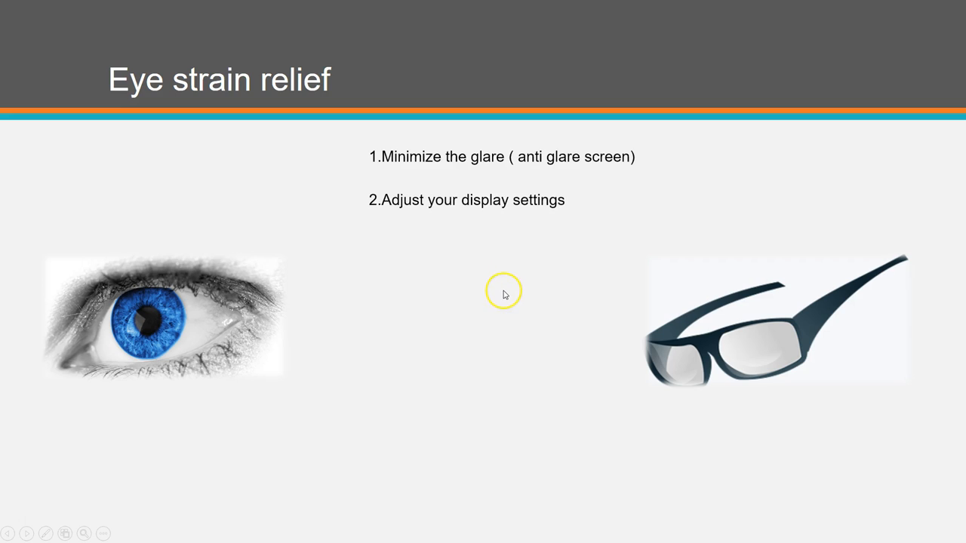
{"action": "mouse_move", "coordinate": [480, 254]}
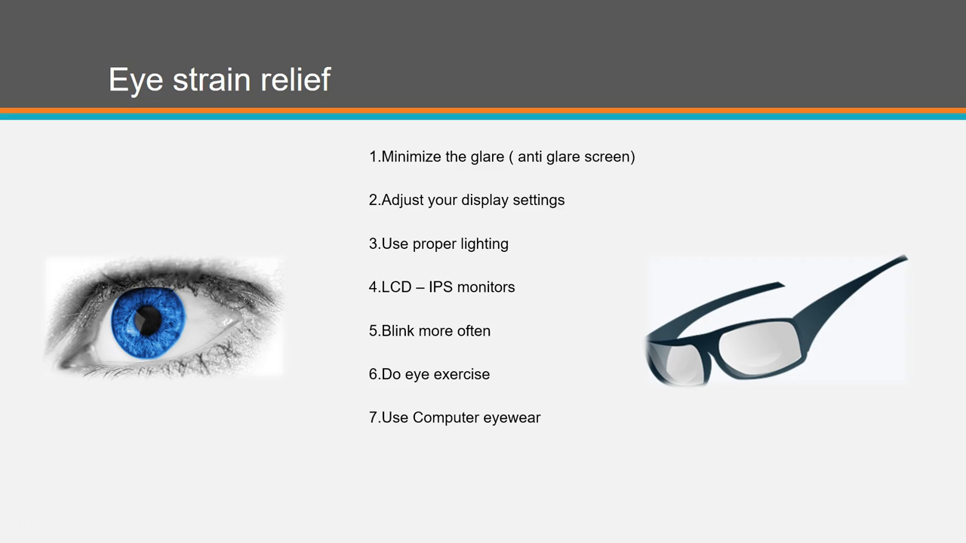
{"action": "mouse_move", "coordinate": [181, 31]}
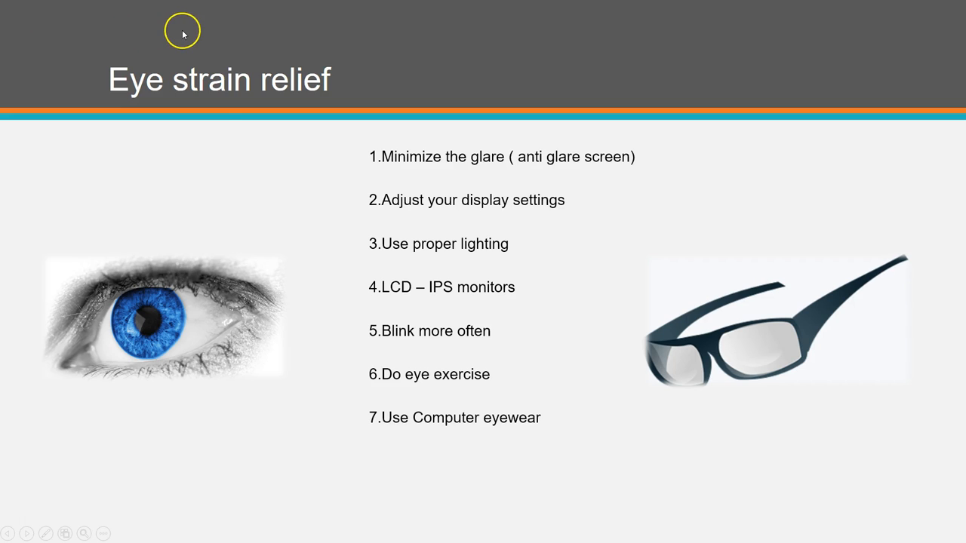
{"action": "mouse_move", "coordinate": [942, 370]}
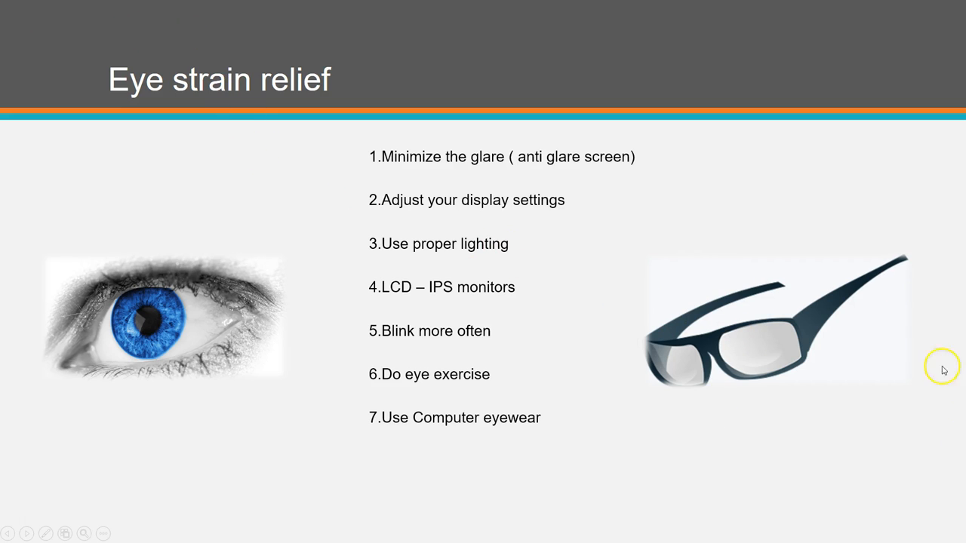
{"action": "mouse_move", "coordinate": [721, 278]}
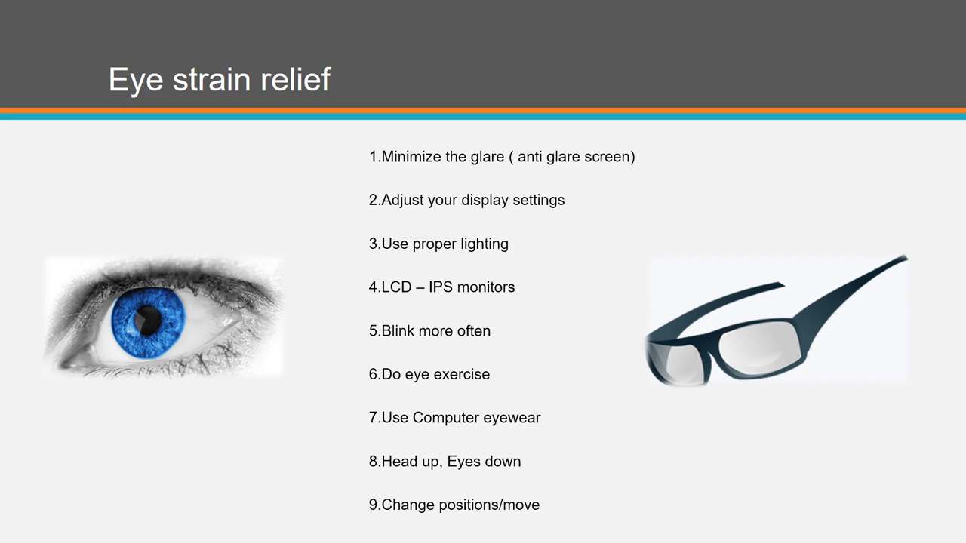
{"action": "mouse_move", "coordinate": [599, 198]}
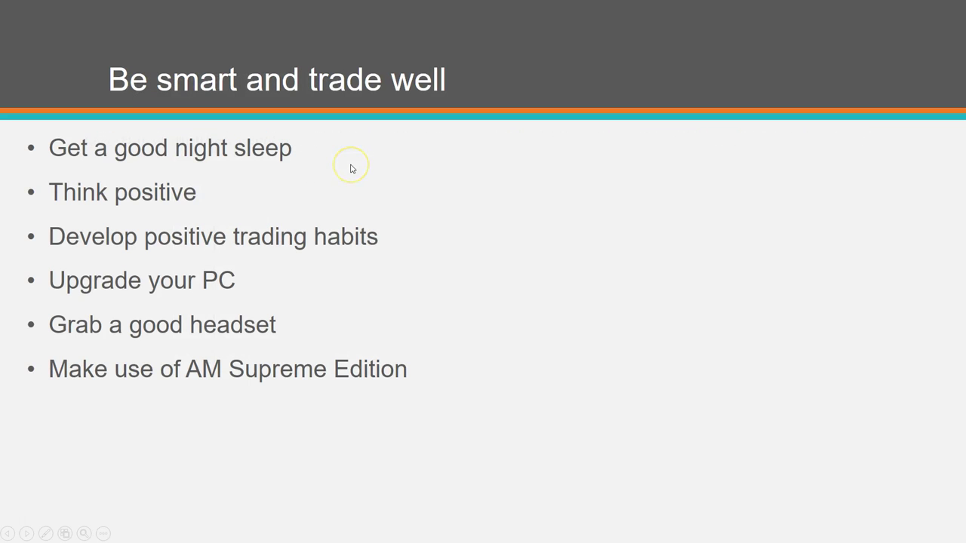
{"action": "mouse_move", "coordinate": [350, 165]}
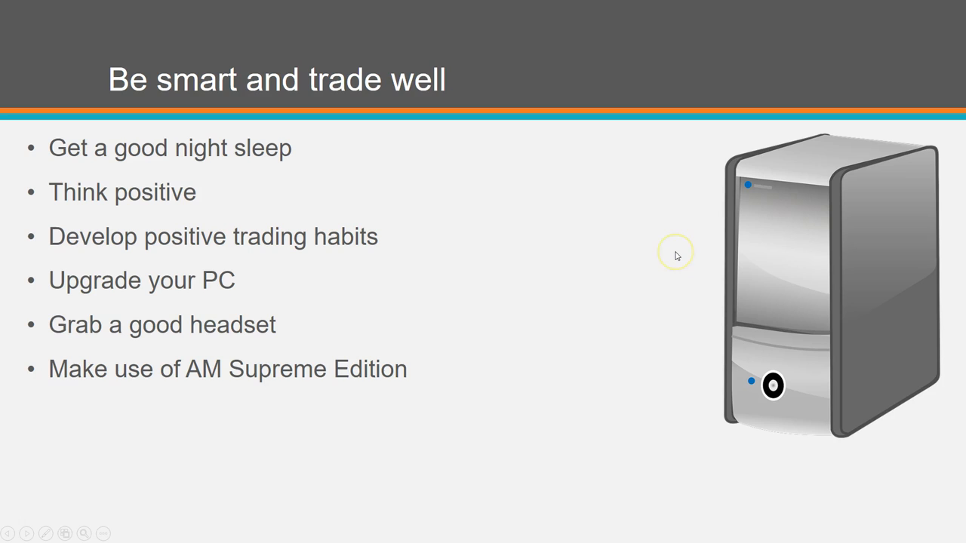
{"action": "mouse_move", "coordinate": [676, 255]}
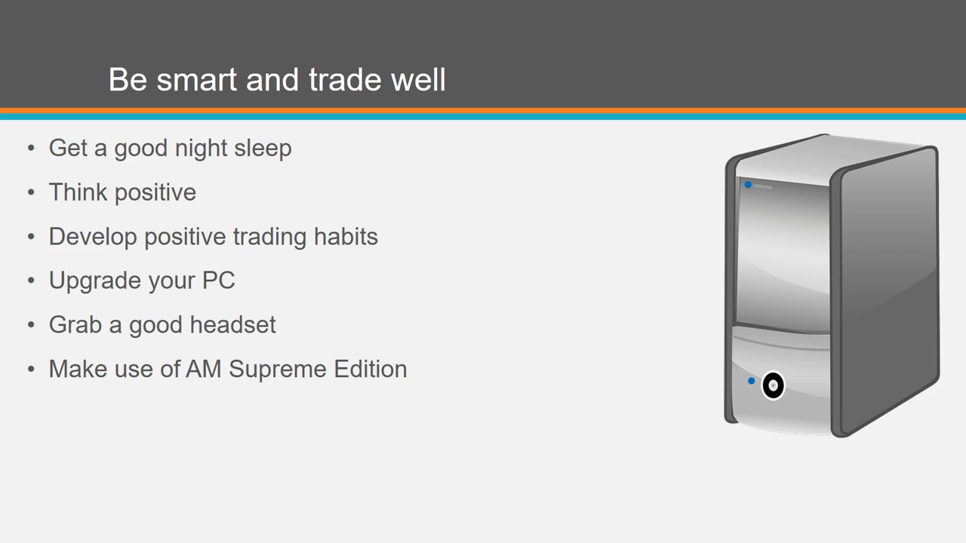
{"action": "mouse_move", "coordinate": [421, 274]}
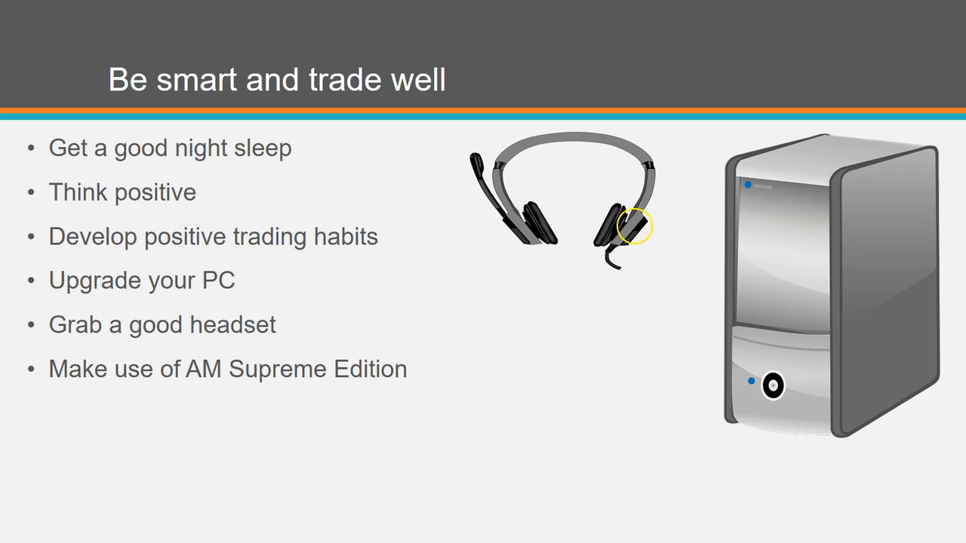
{"action": "mouse_move", "coordinate": [528, 308]}
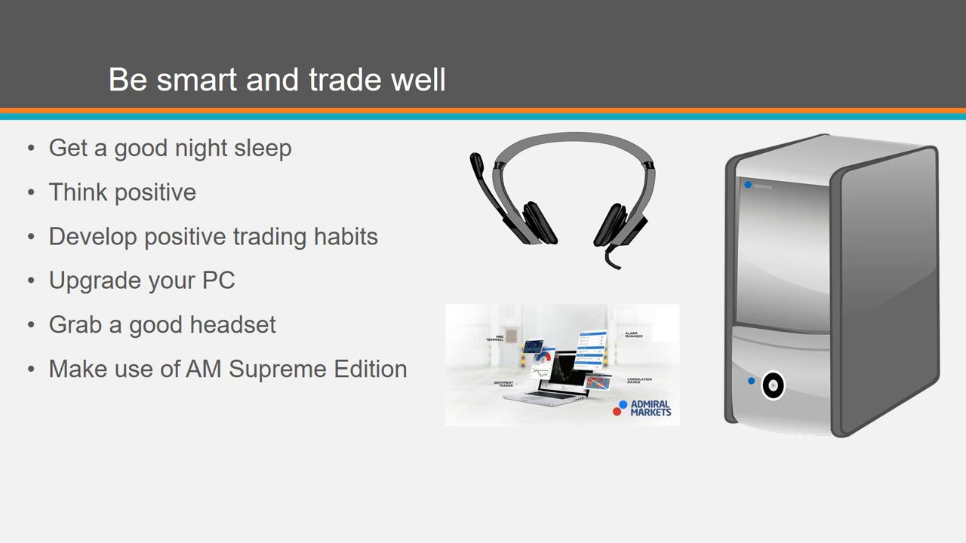
{"action": "mouse_move", "coordinate": [317, 232]}
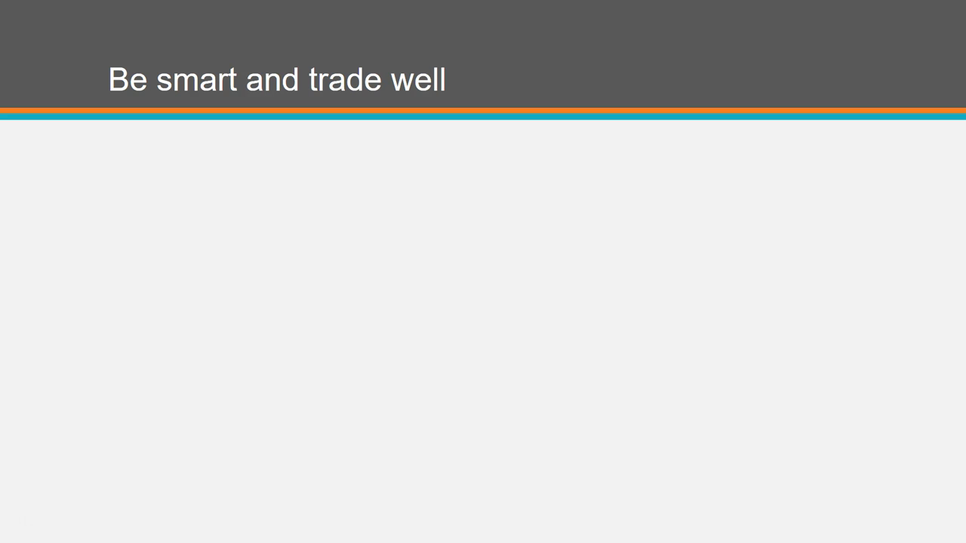
- Advance past the illustrated tips slide and reveal the quote “Scared money don’t make money”
{"action": "left_click", "coordinate": [482, 217]}
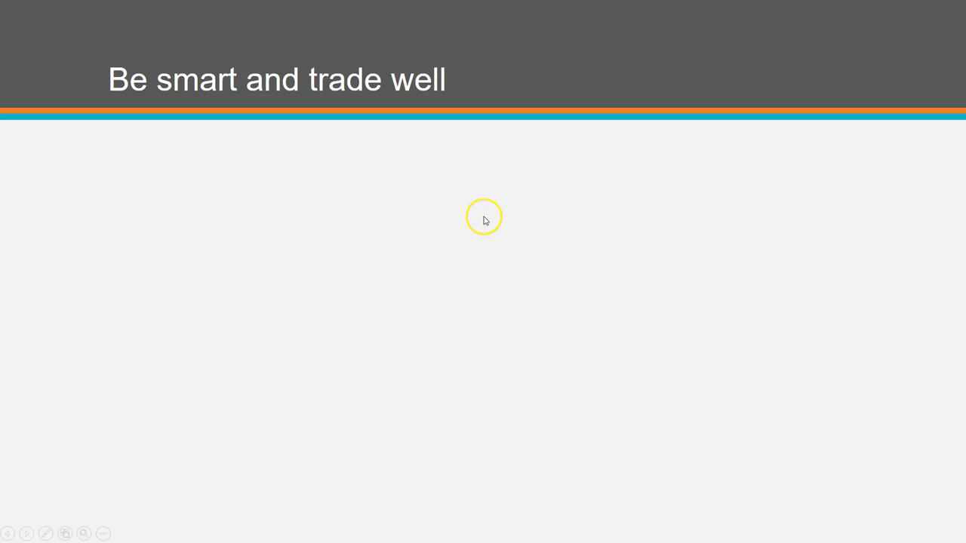
{"action": "left_click", "coordinate": [483, 218]}
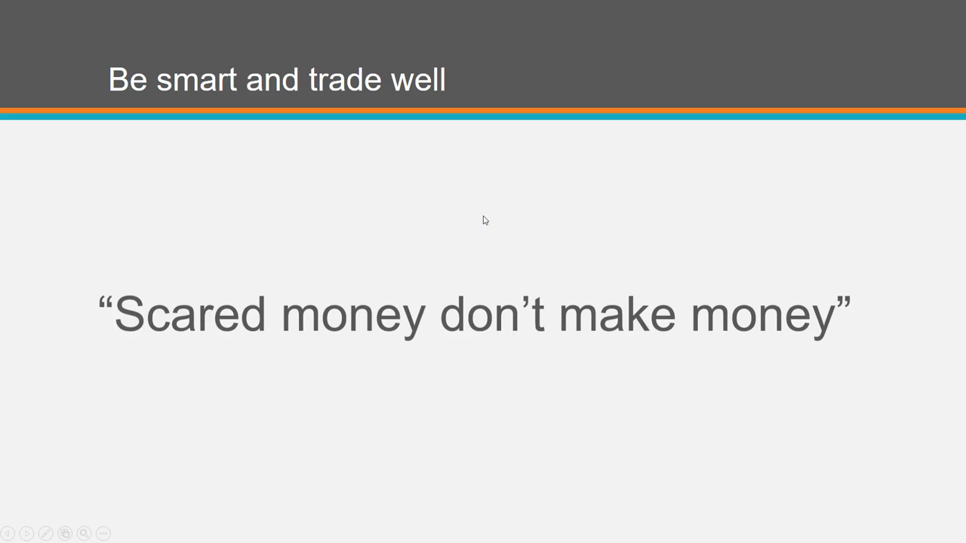